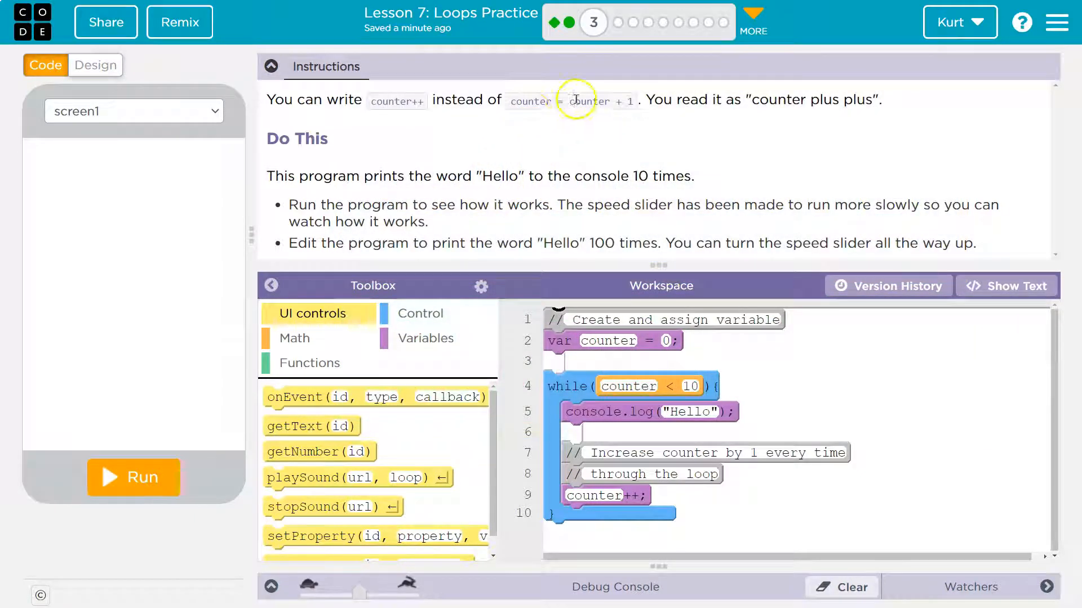
{"action": "mouse_move", "coordinate": [531, 112]}
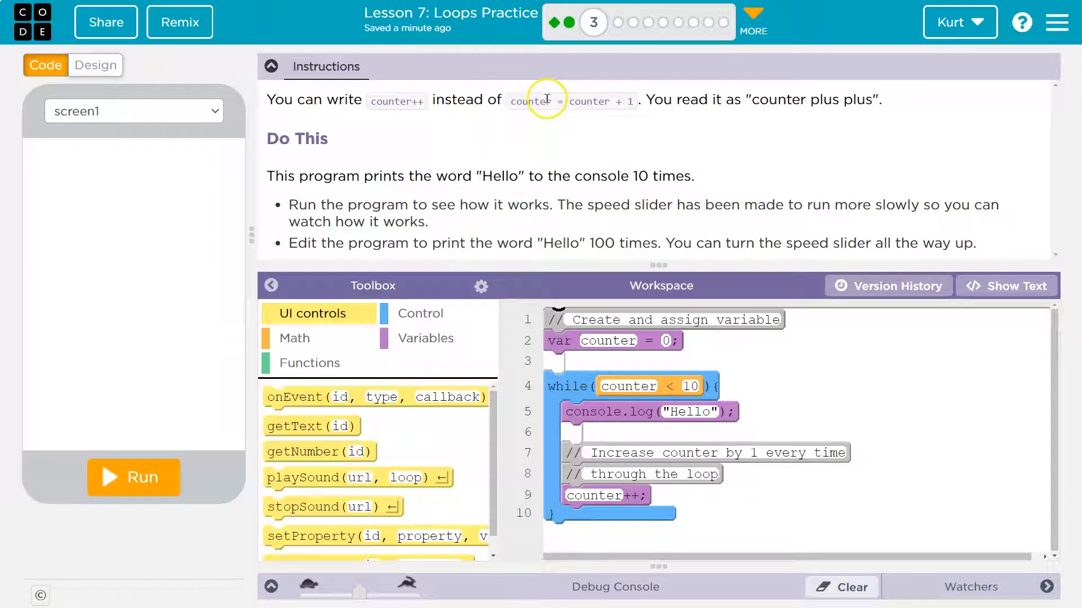
{"action": "mouse_move", "coordinate": [590, 117]}
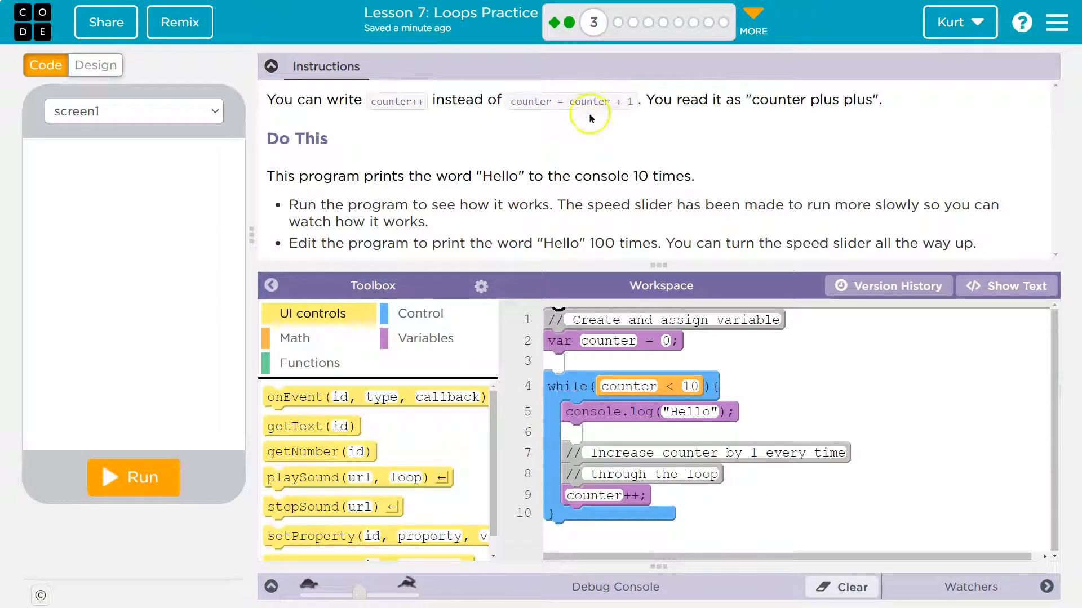
{"action": "mouse_move", "coordinate": [626, 96]}
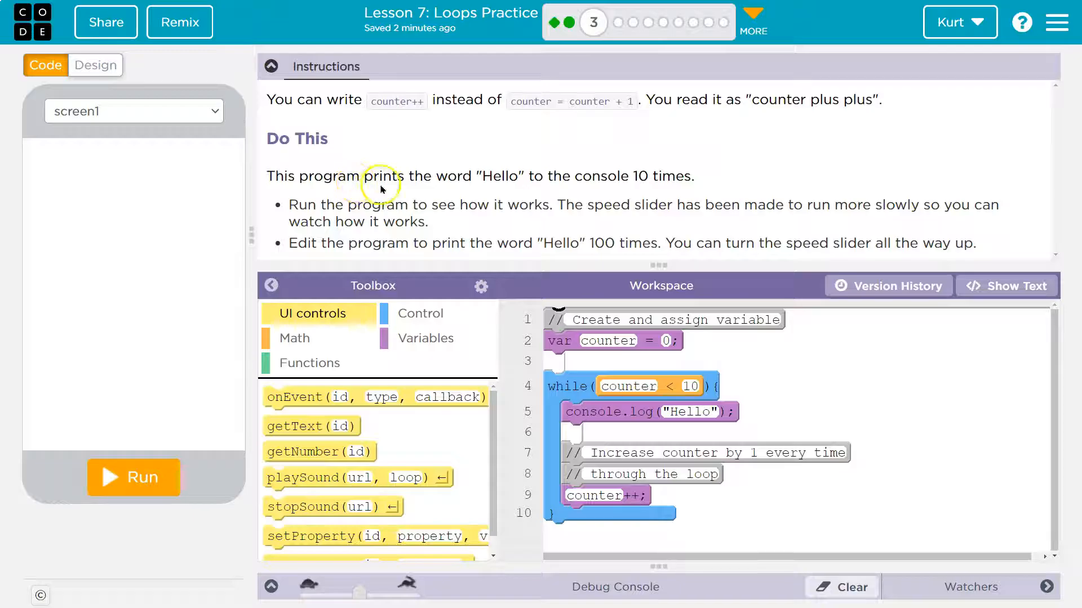
{"action": "mouse_move", "coordinate": [112, 176]}
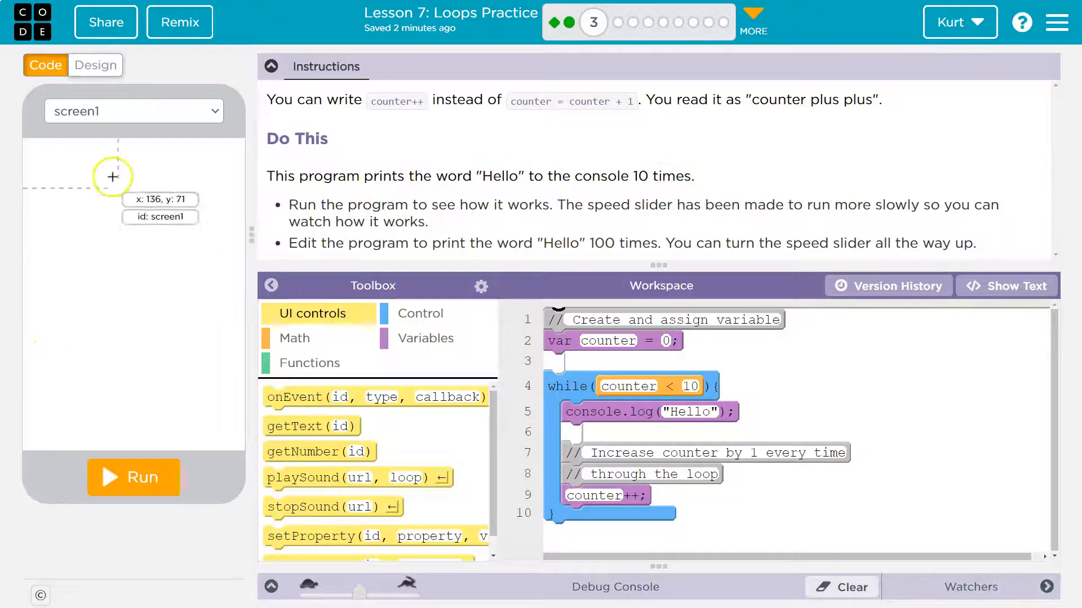
Run the Hello loop program and expand the Debug Console to view output and the counter
{"action": "left_click", "coordinate": [133, 477]}
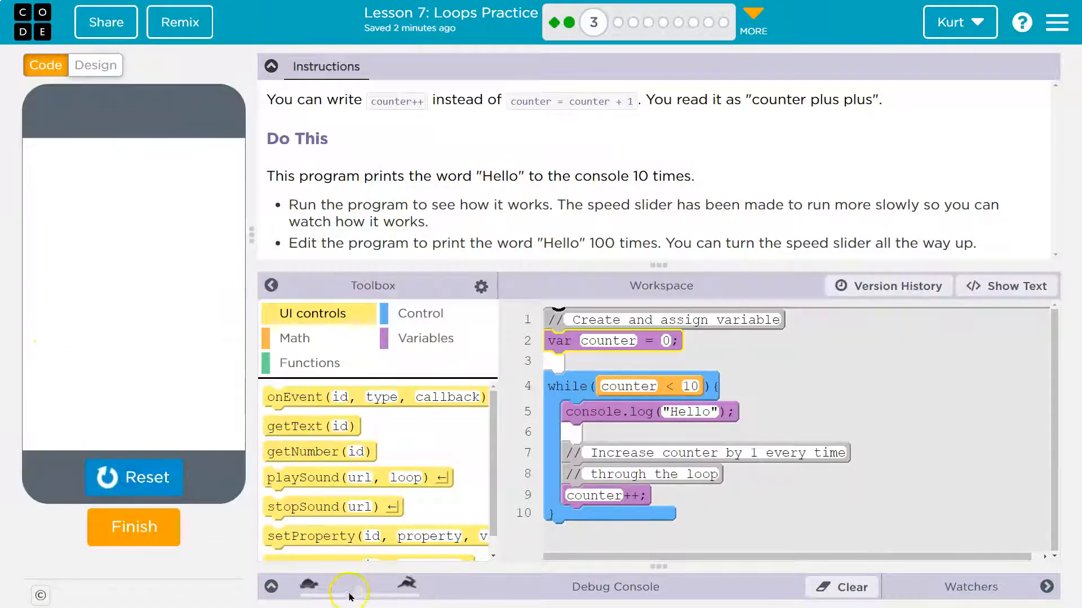
{"action": "left_click", "coordinate": [348, 587]}
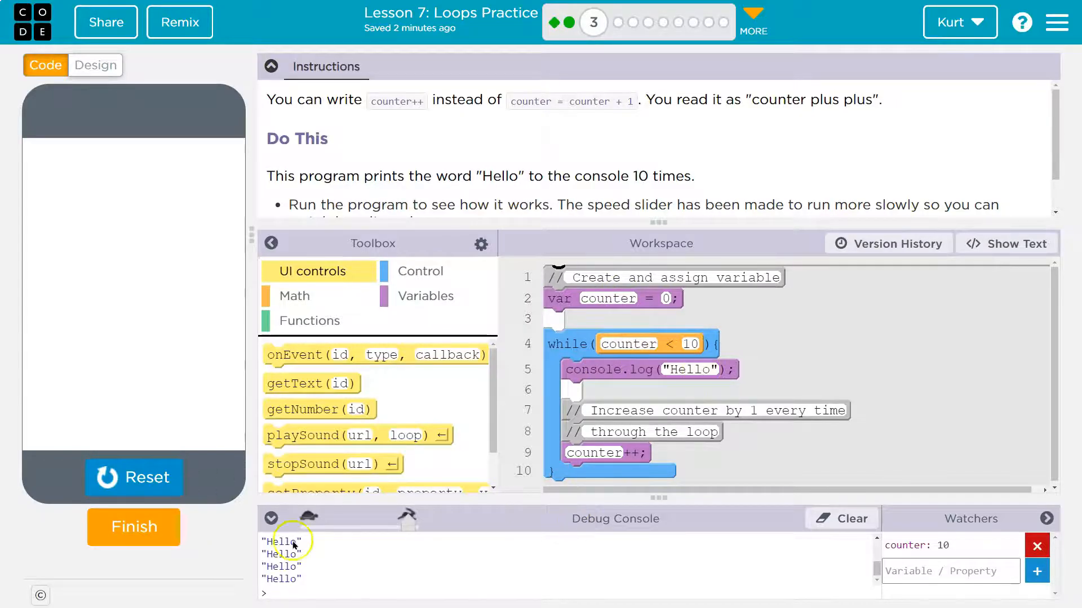
Reset and rerun the program, stopping it early after three Hello lines
{"action": "left_click", "coordinate": [133, 477]}
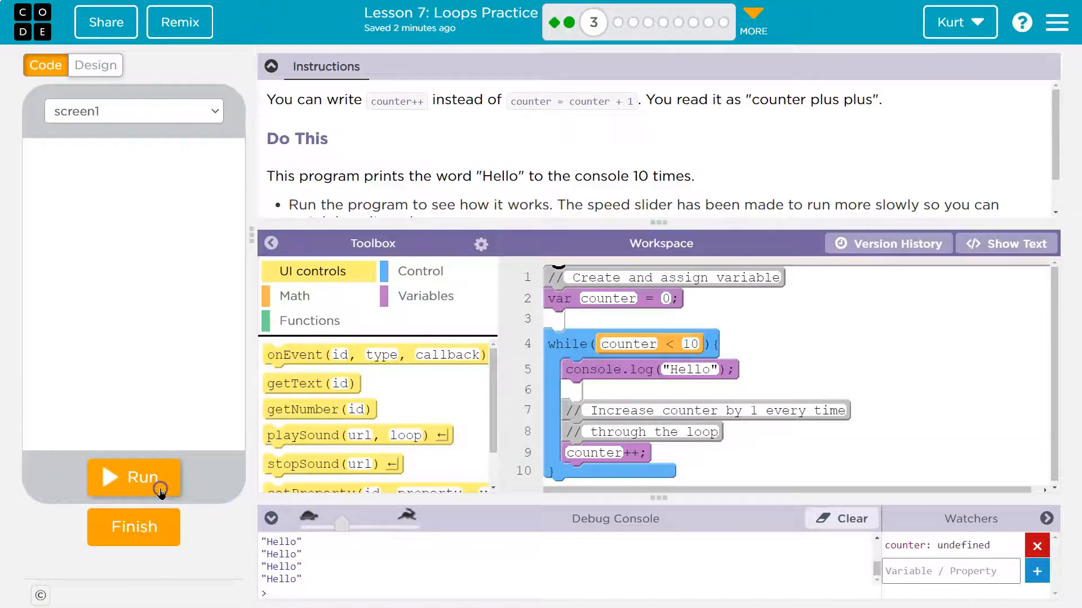
{"action": "left_click", "coordinate": [133, 477]}
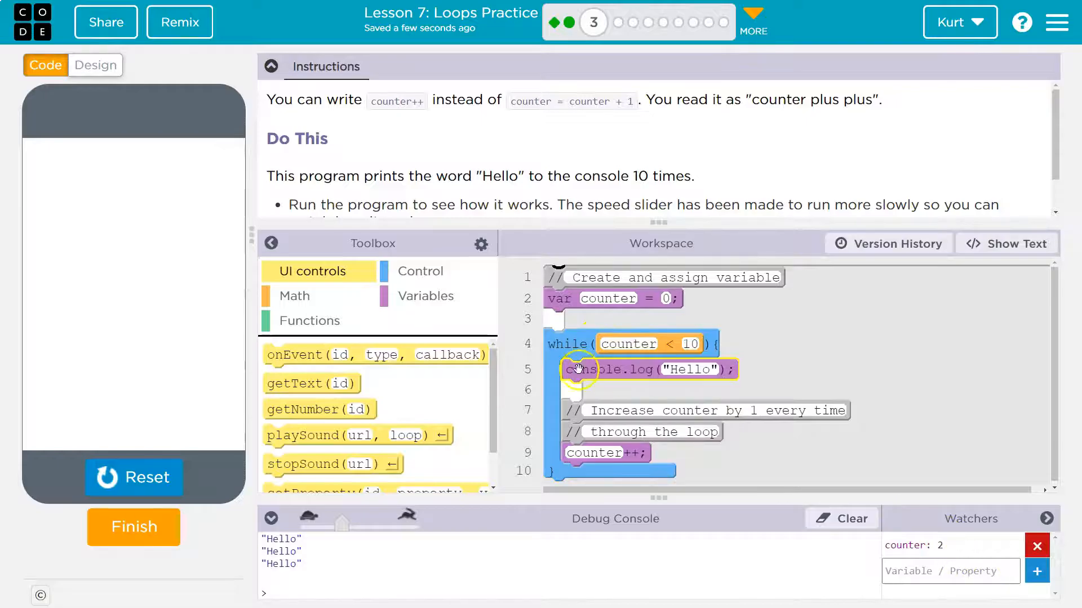
{"action": "left_click", "coordinate": [133, 477]}
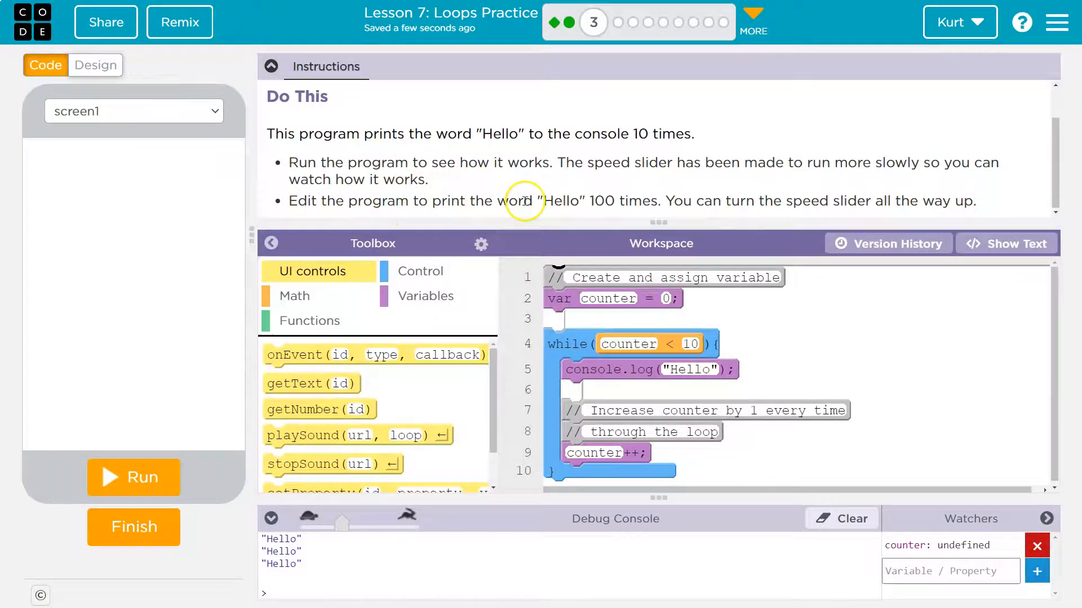
{"action": "mouse_move", "coordinate": [650, 348]}
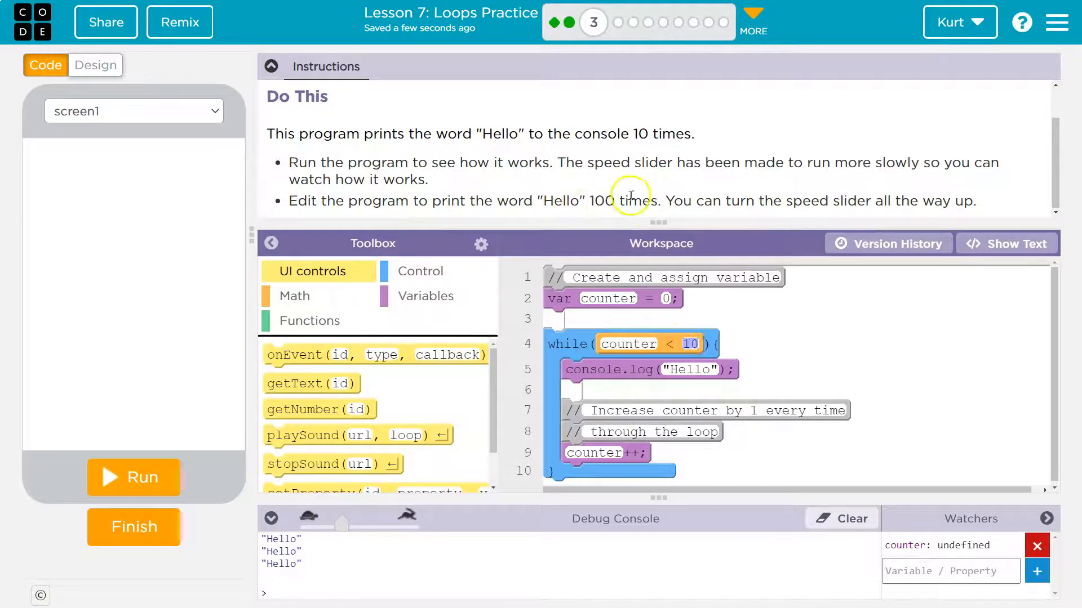
{"action": "mouse_move", "coordinate": [609, 195]}
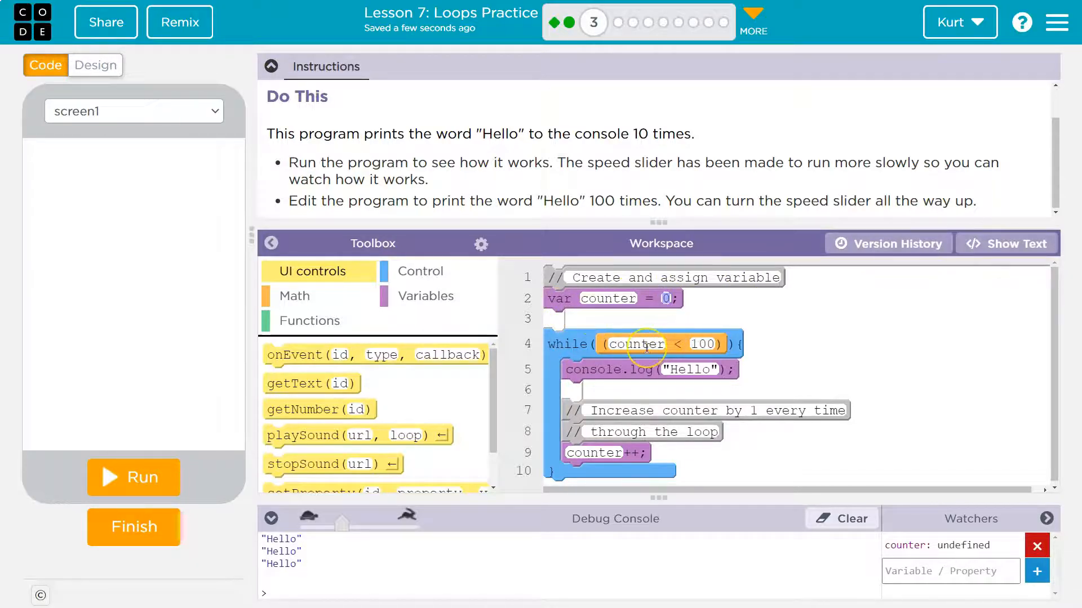
{"action": "mouse_move", "coordinate": [620, 344]}
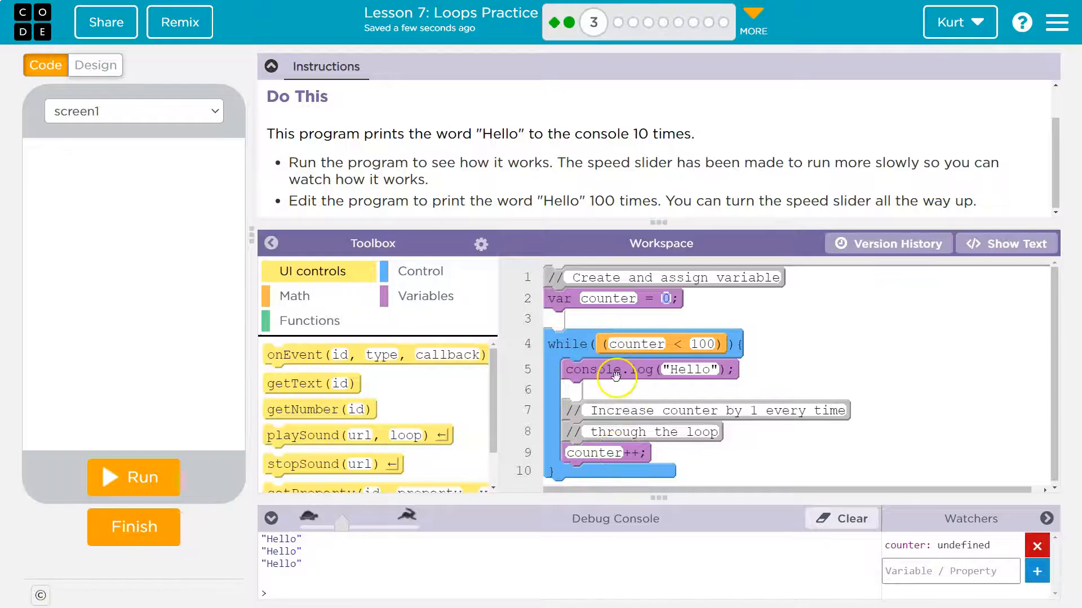
{"action": "mouse_move", "coordinate": [613, 407]}
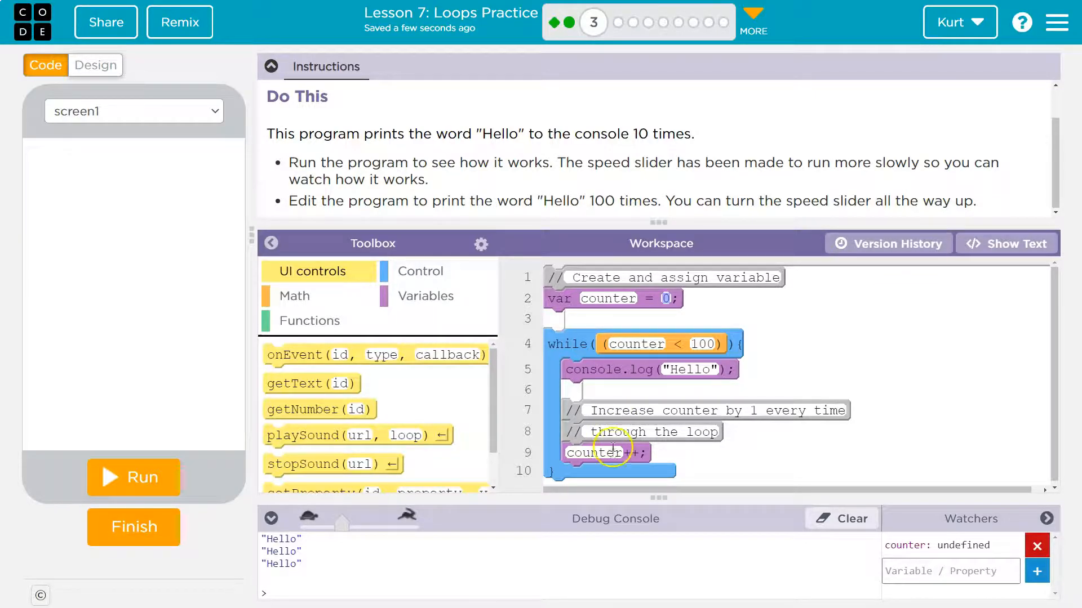
{"action": "mouse_move", "coordinate": [633, 328]}
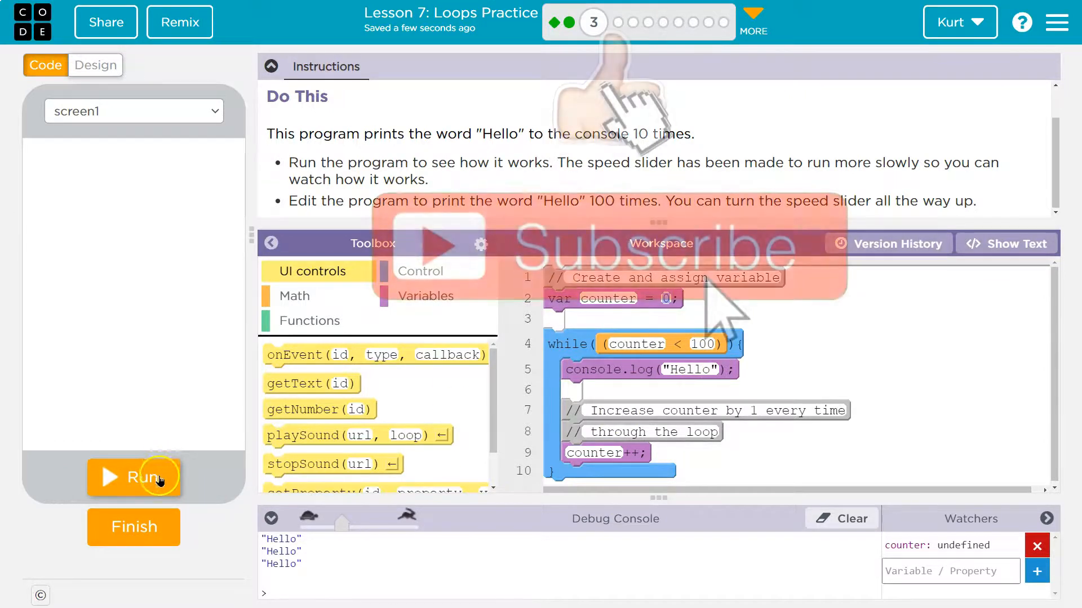
Run the edited program with the while condition counter < 100
{"action": "left_click", "coordinate": [134, 477]}
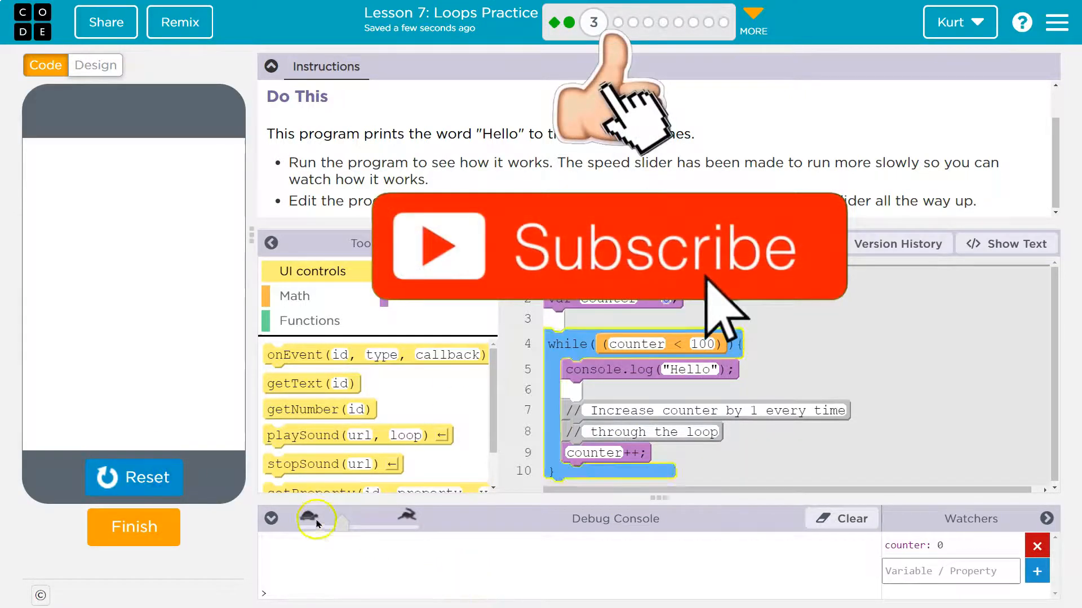